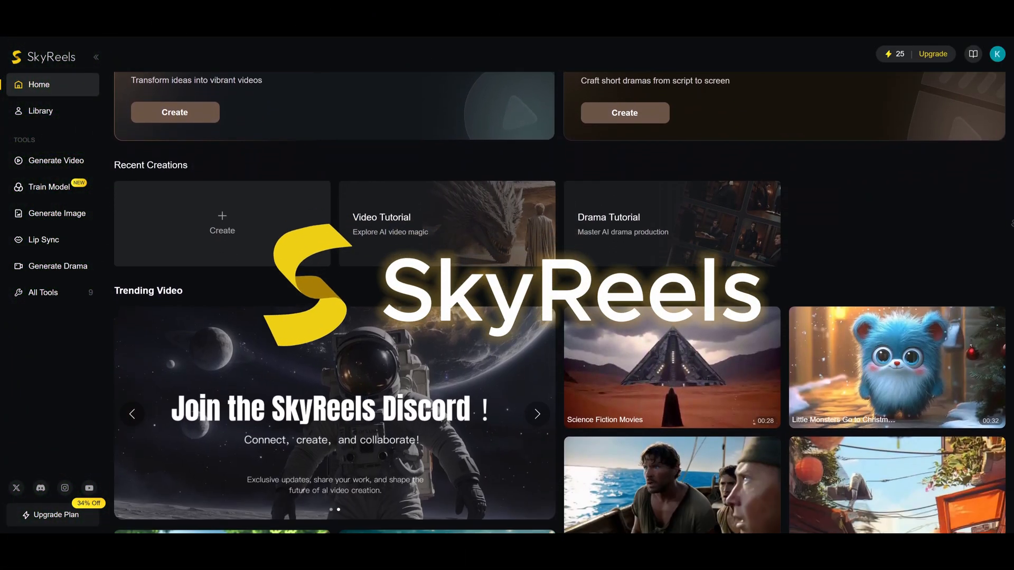
Close the credit usage details and start a new AI video creation
scroll(down, 3)
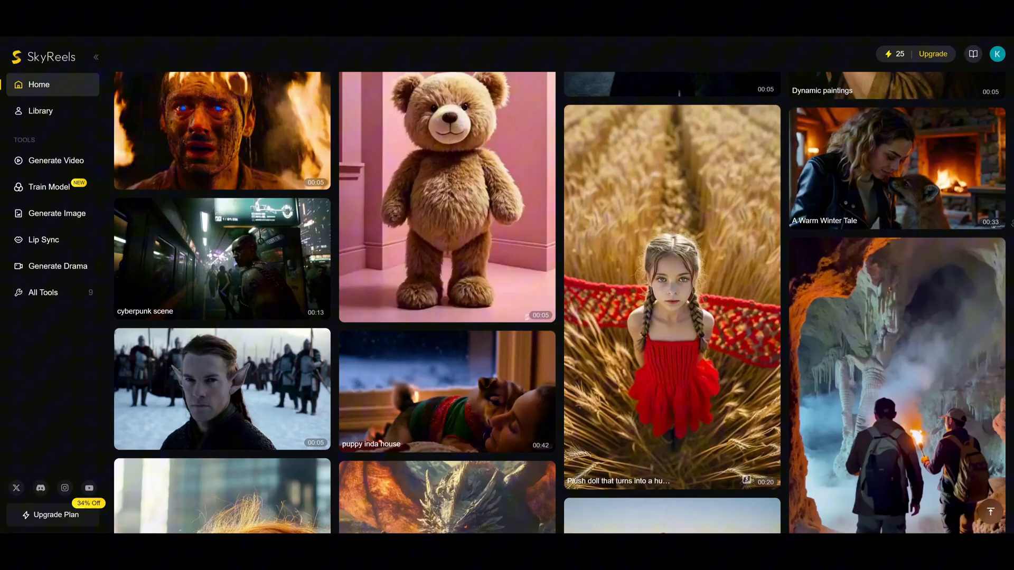
scroll(down, 3)
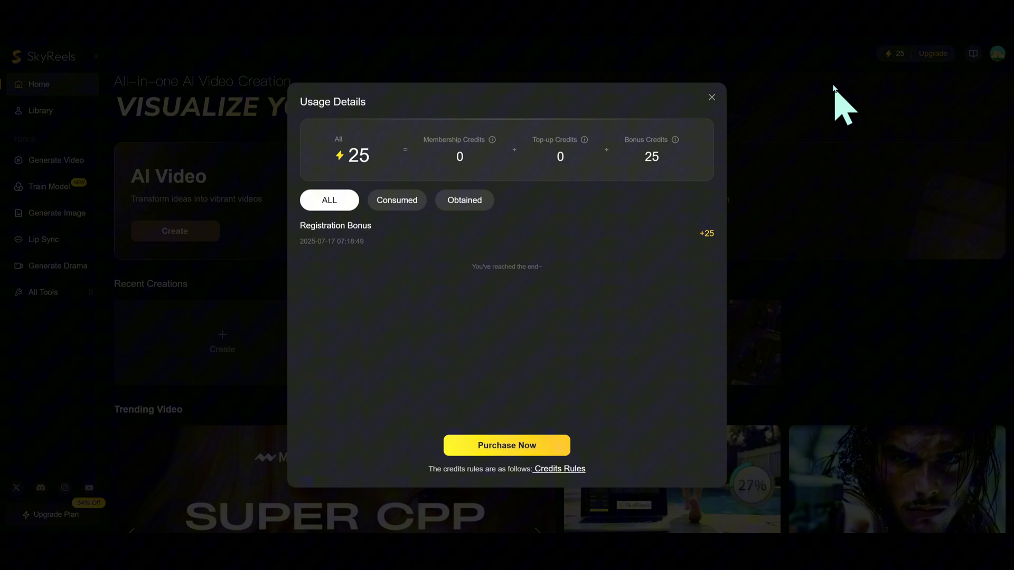
click(711, 97)
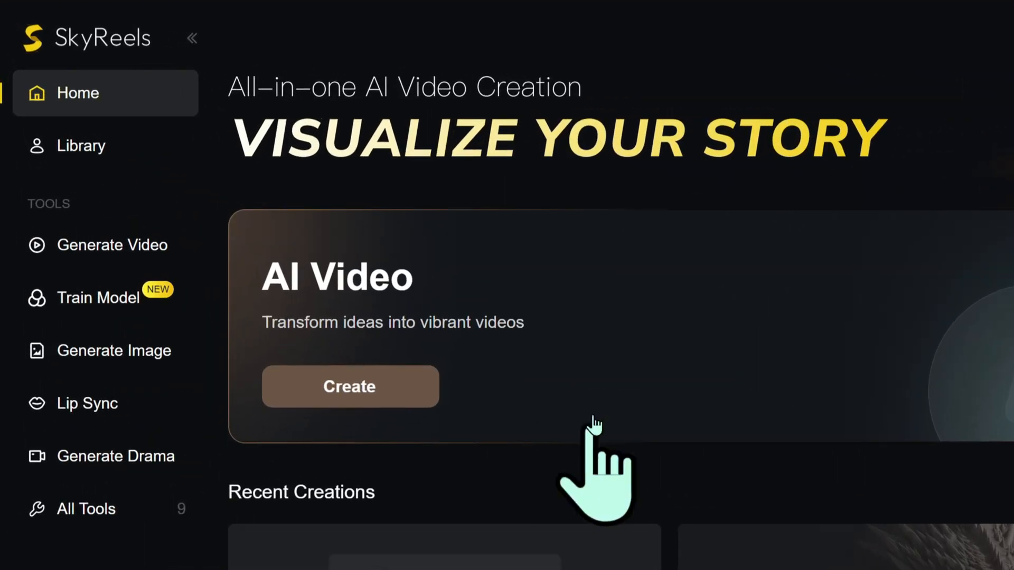
click(349, 387)
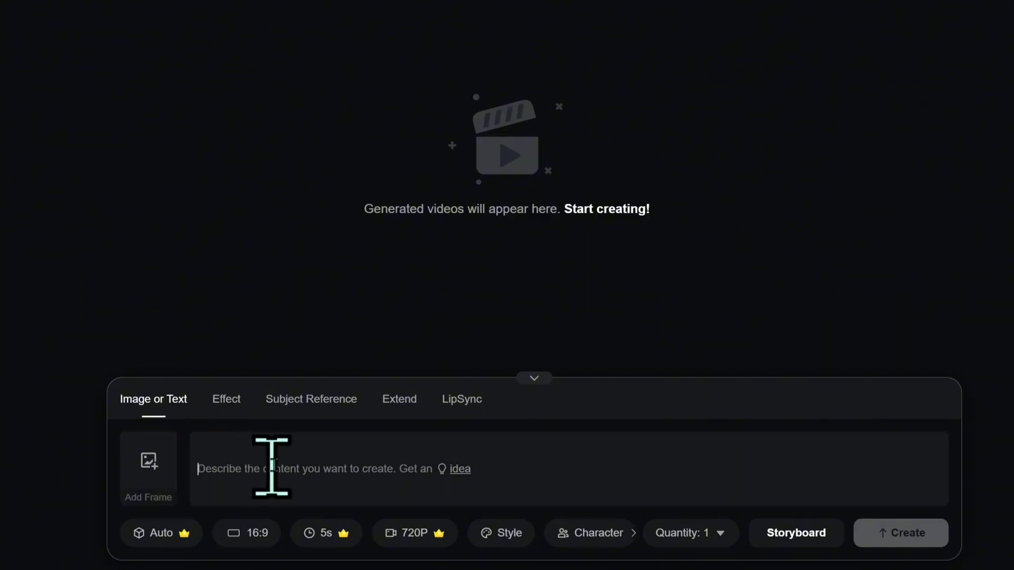
Write the coffee-shop analog-camera girl prompt, keeping 5-second duration and no style
text(A quiet girl sits alone in a corner of a coffee shop, snapping photos of people through the window with an analog camera.)
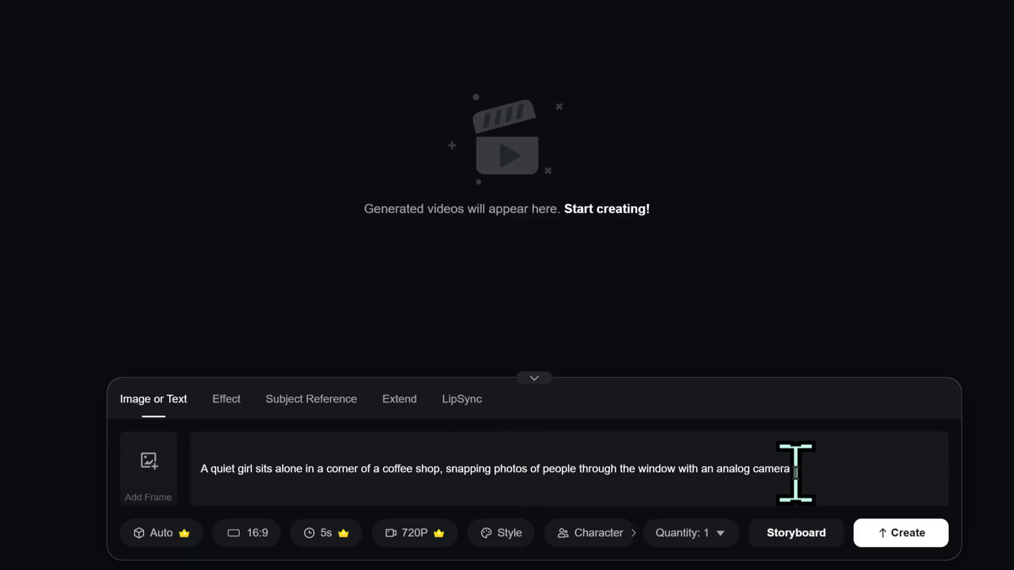
click(160, 533)
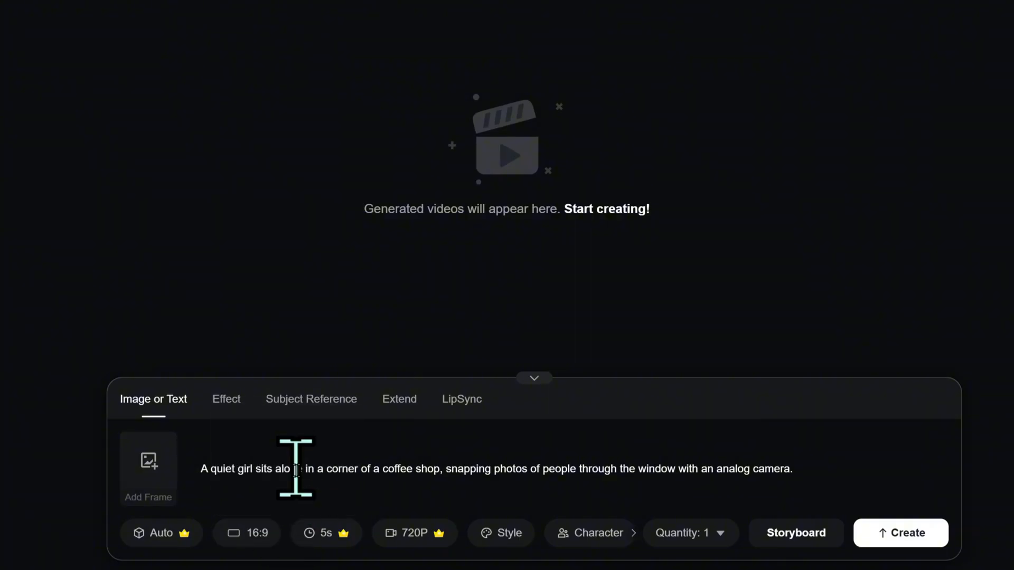
click(326, 533)
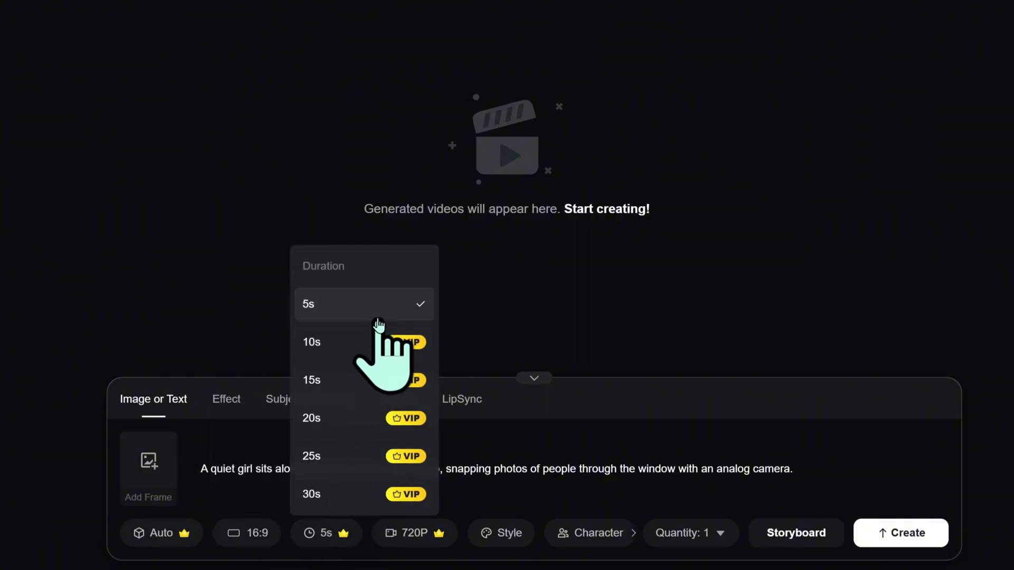
click(414, 533)
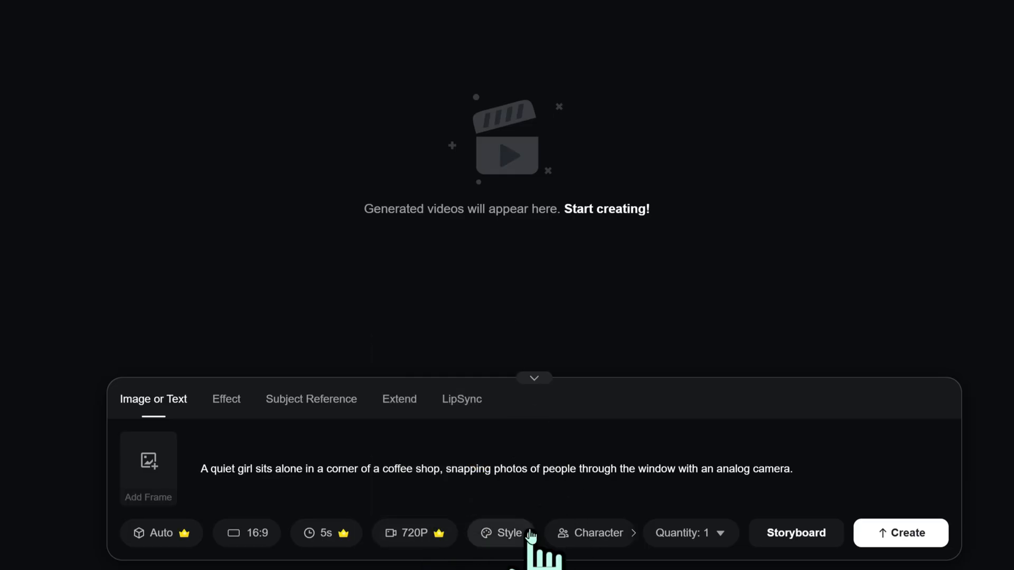
click(508, 532)
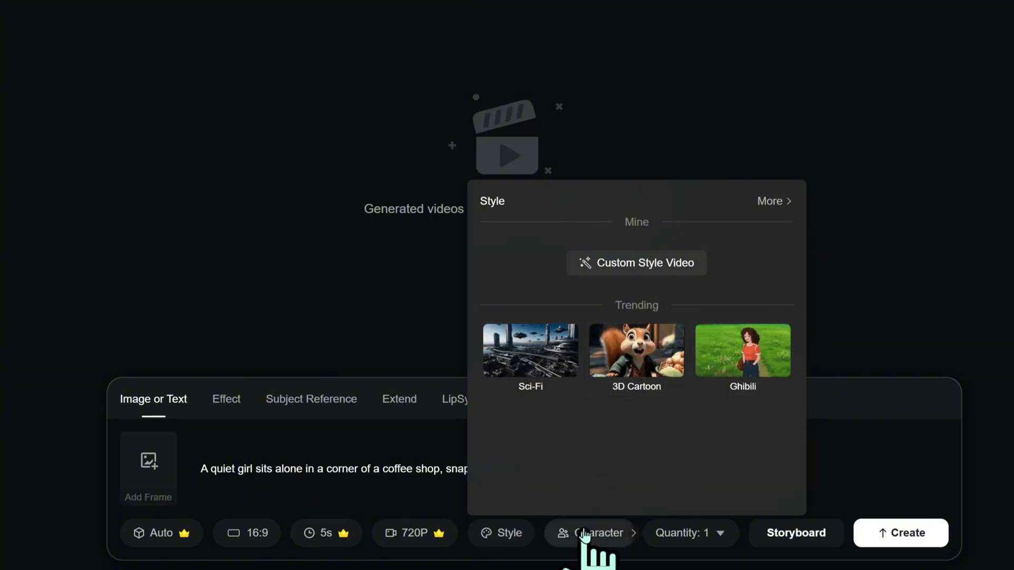
click(596, 533)
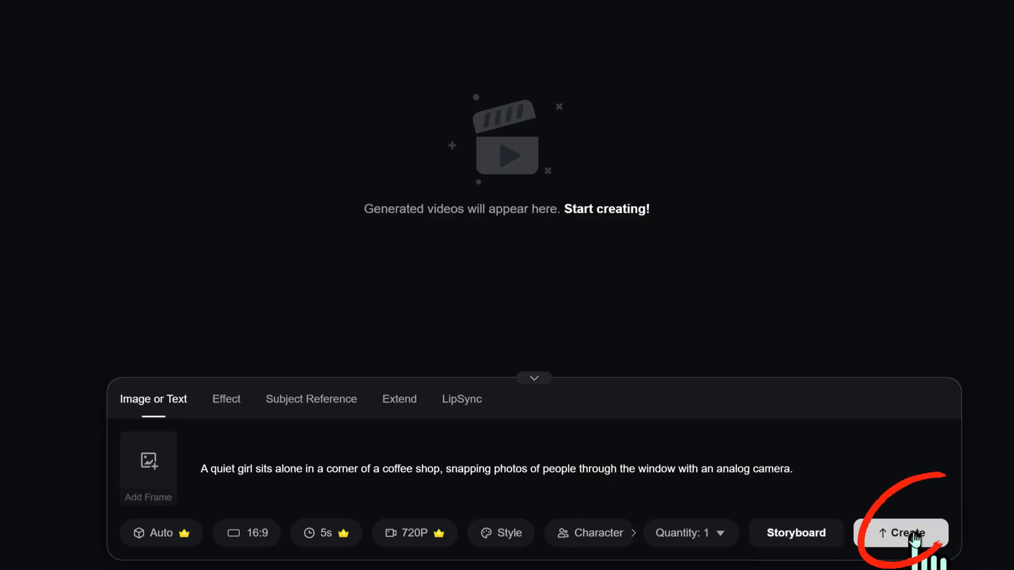
Generate the coffee-shop girl video, play it in the preview, and return to creation
click(902, 532)
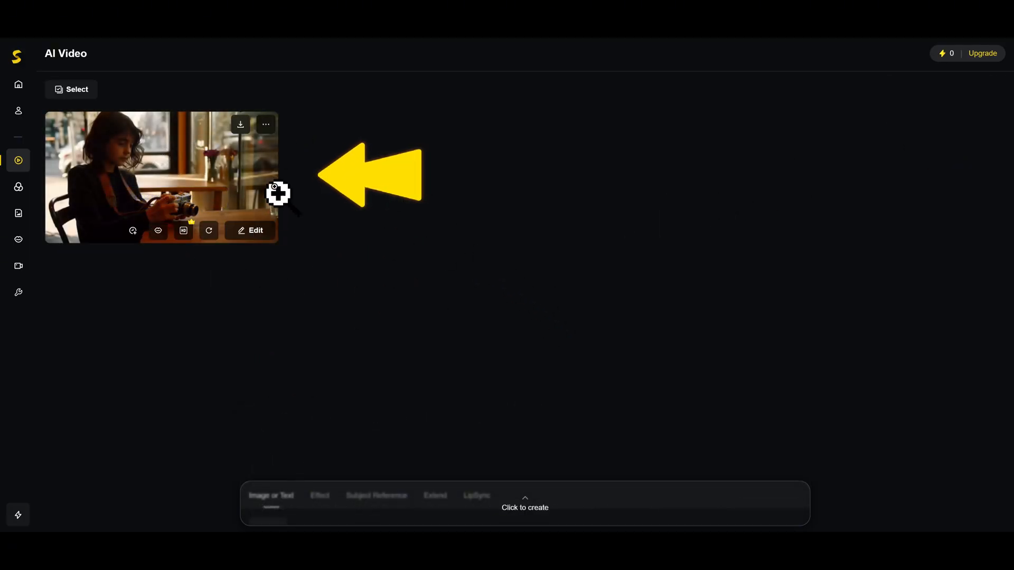
click(161, 177)
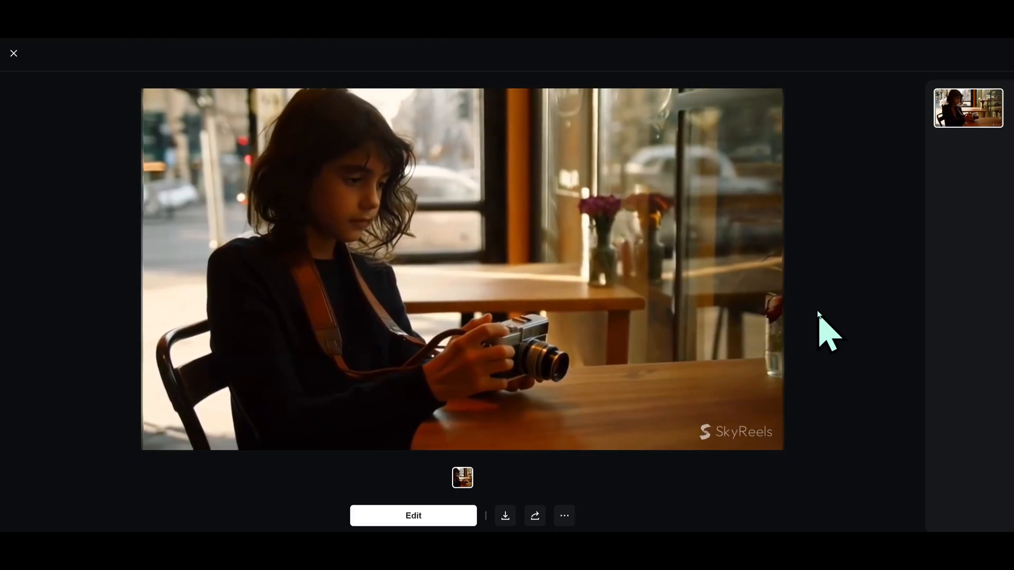
click(462, 266)
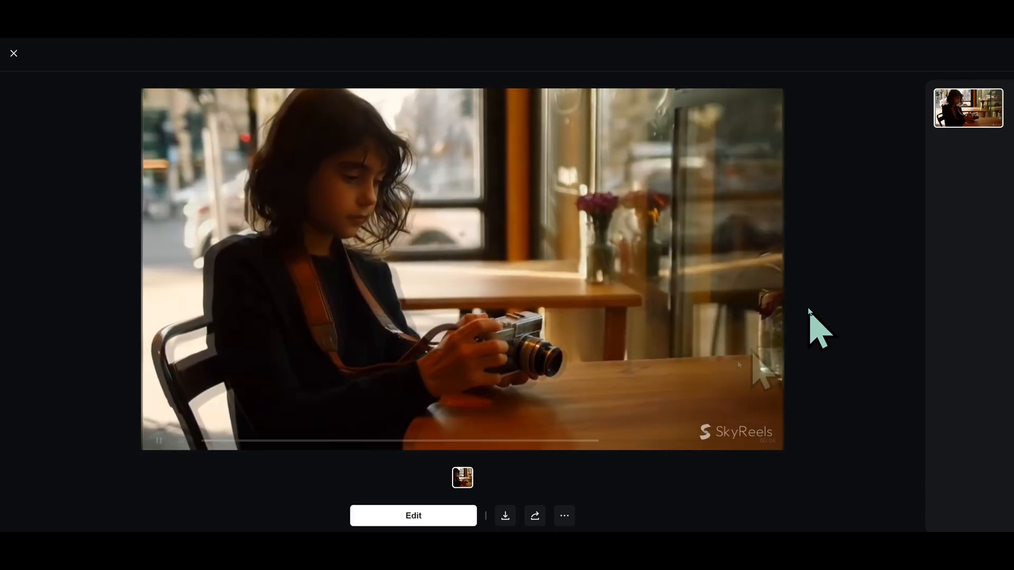
click(505, 516)
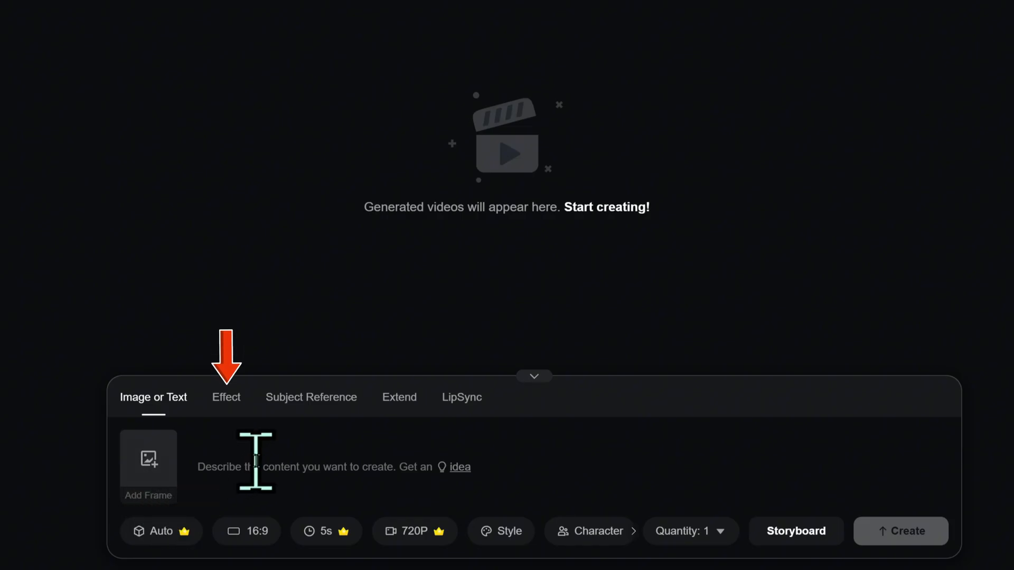
Choose the Venom effect and upload the woman's photo as the first frame
click(226, 397)
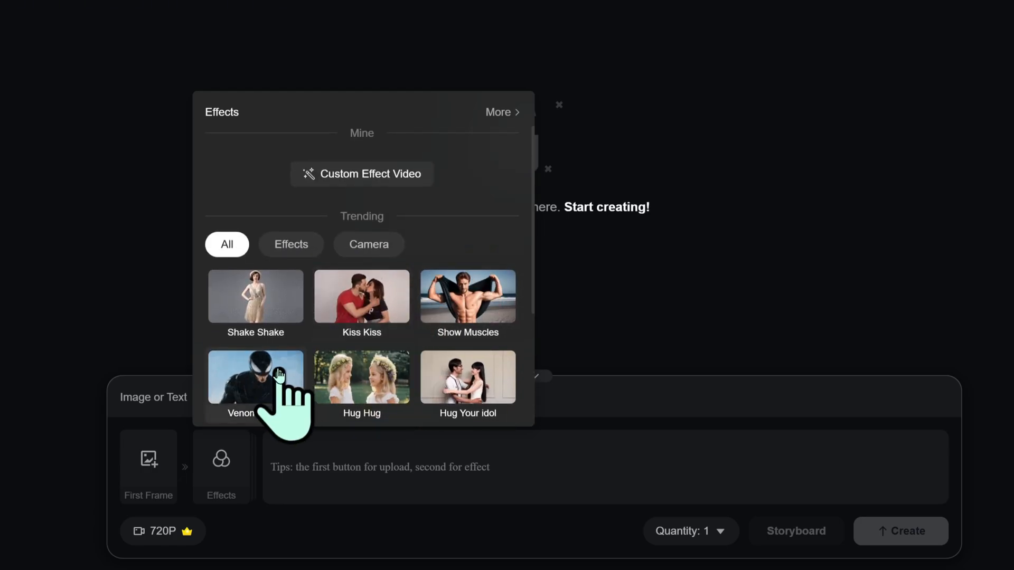
click(254, 377)
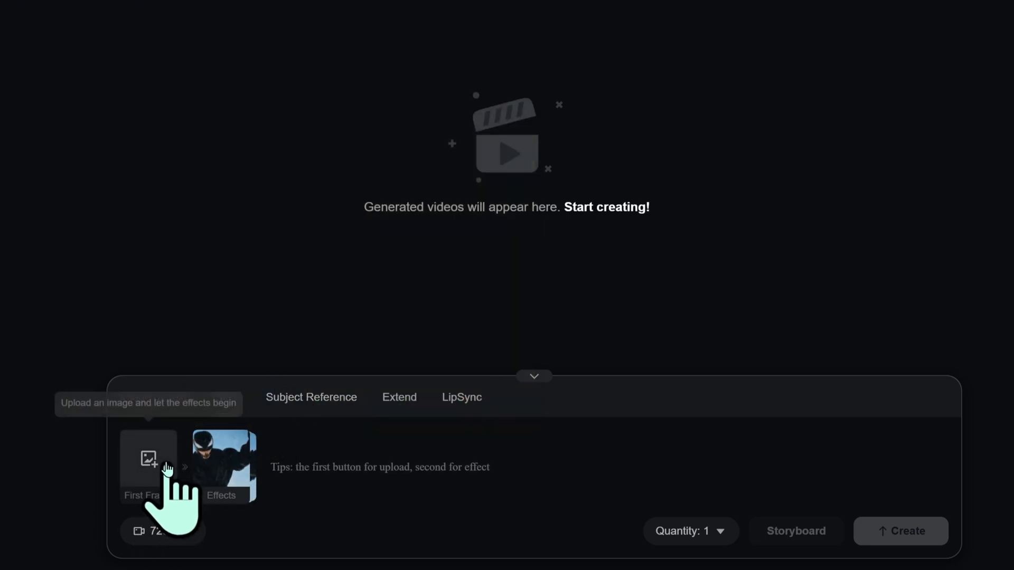
click(148, 458)
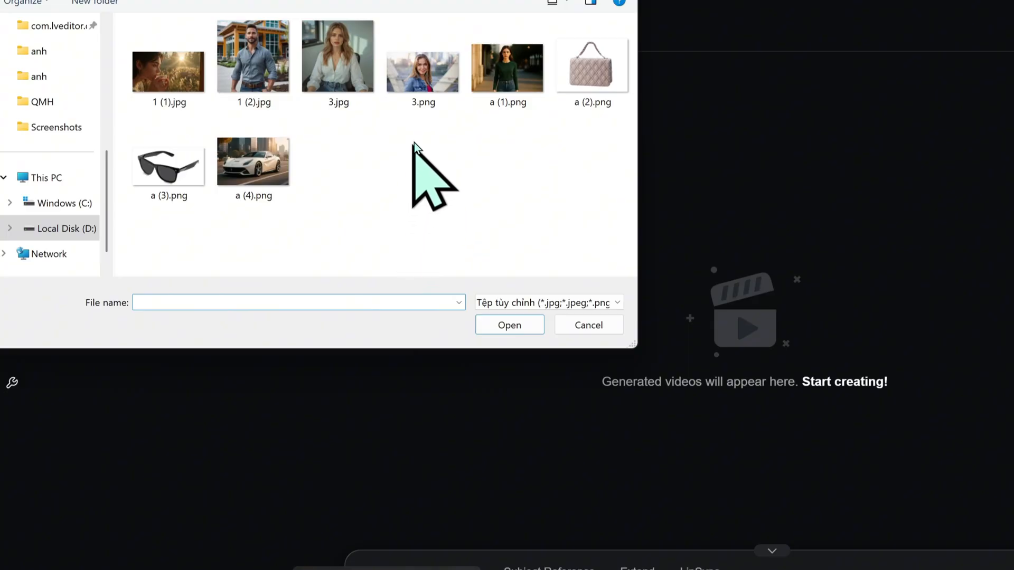
click(588, 325)
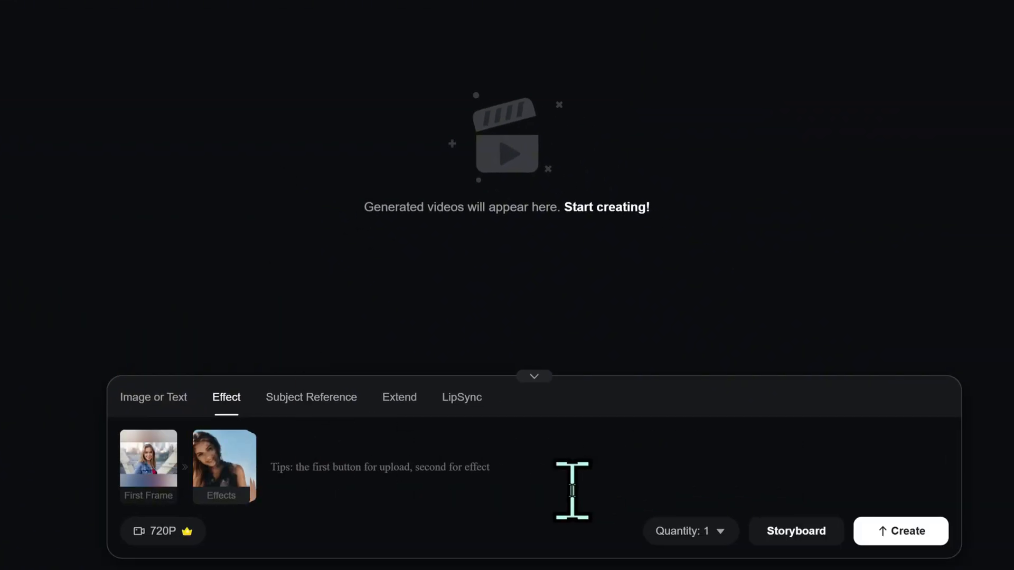
click(690, 531)
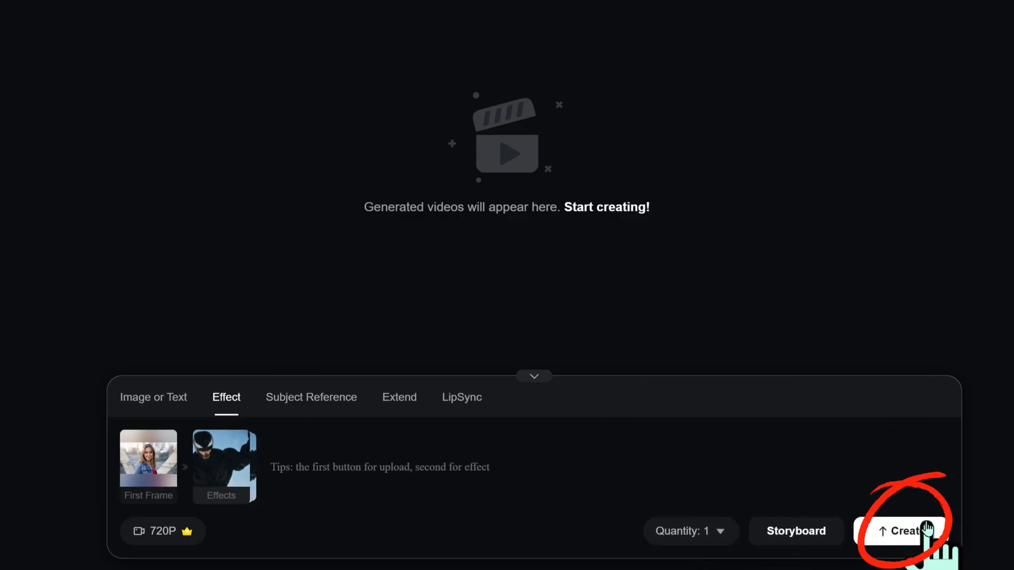
Generate the Venom video, export it as MP4, play it, and return home
click(907, 531)
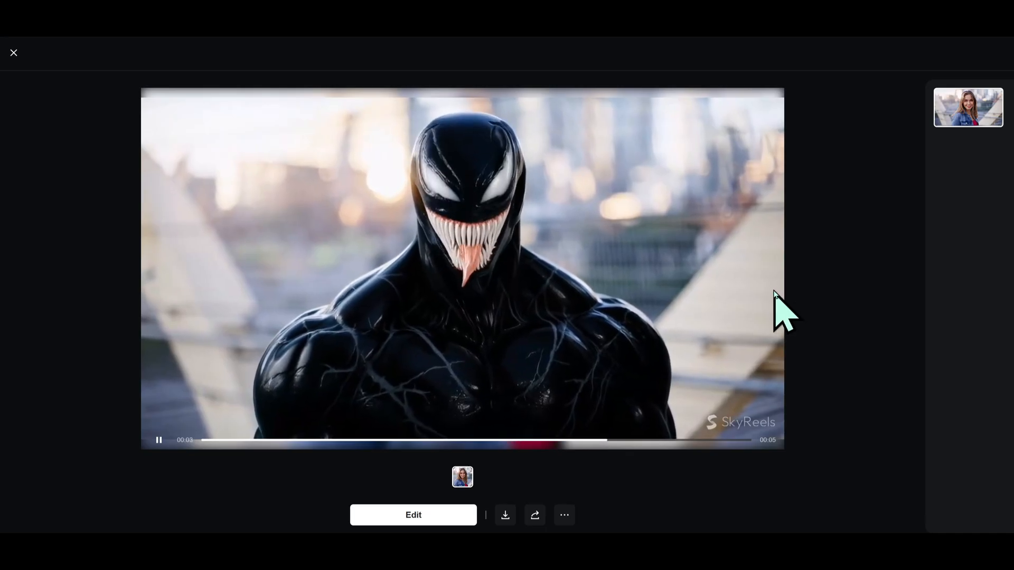
click(505, 514)
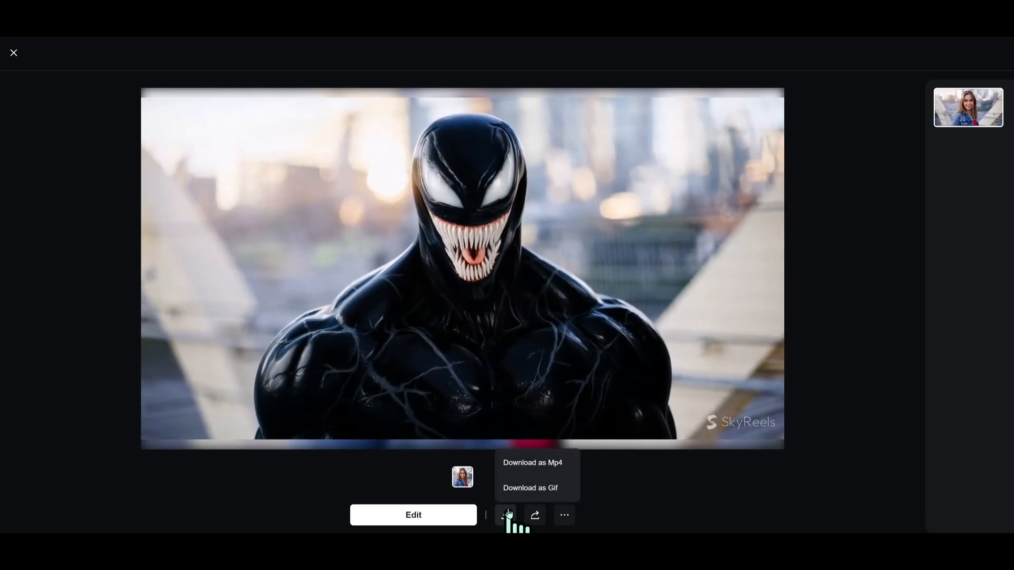
click(532, 463)
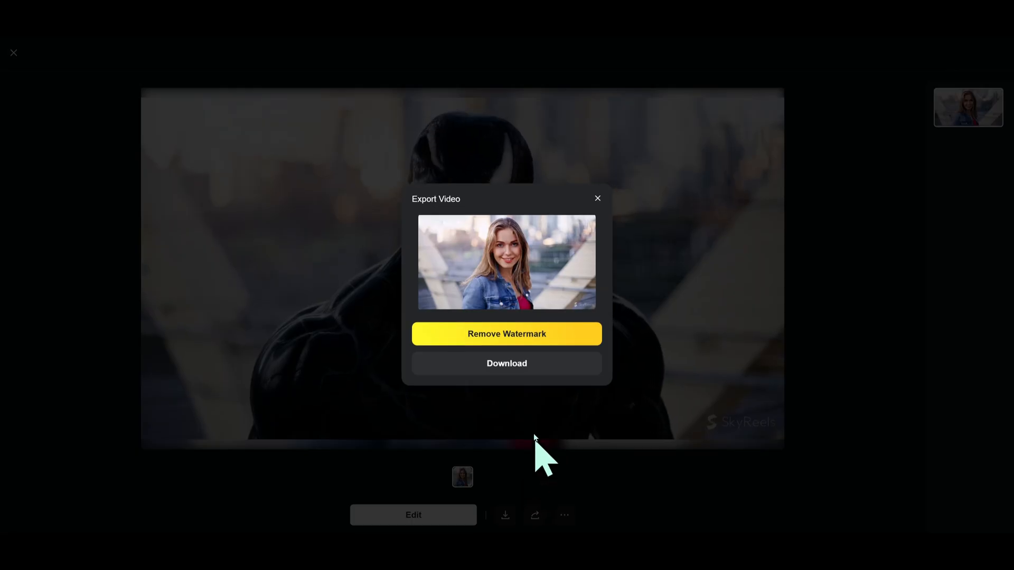
click(596, 198)
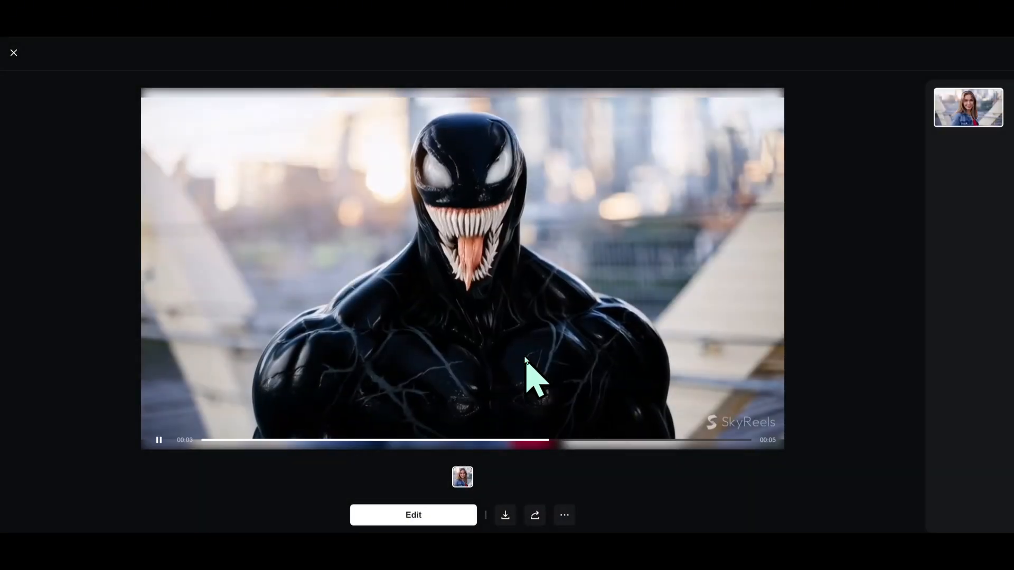
click(13, 53)
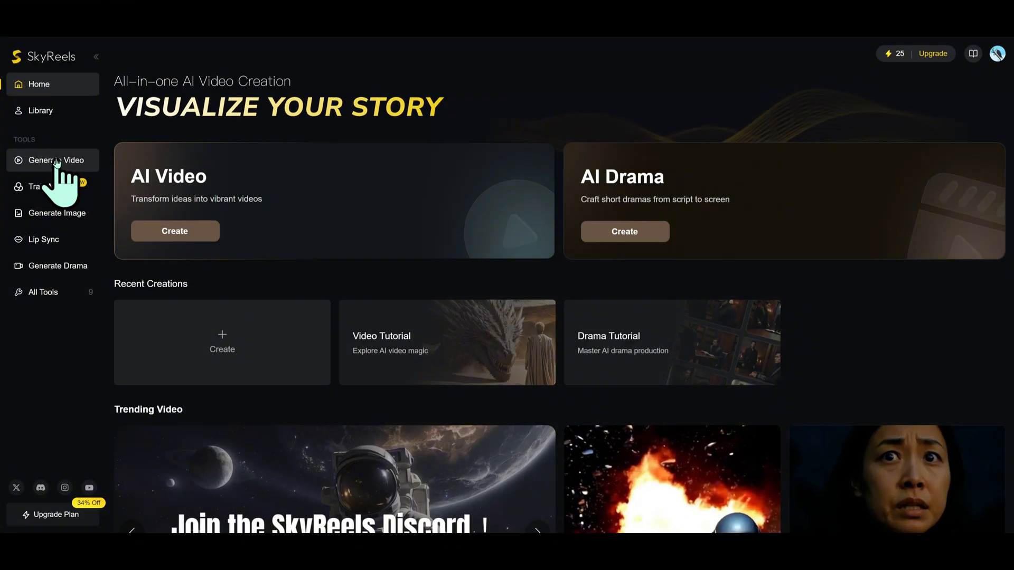
Set up subject-reference images with the white Ferrari fashion-film scene description
click(53, 160)
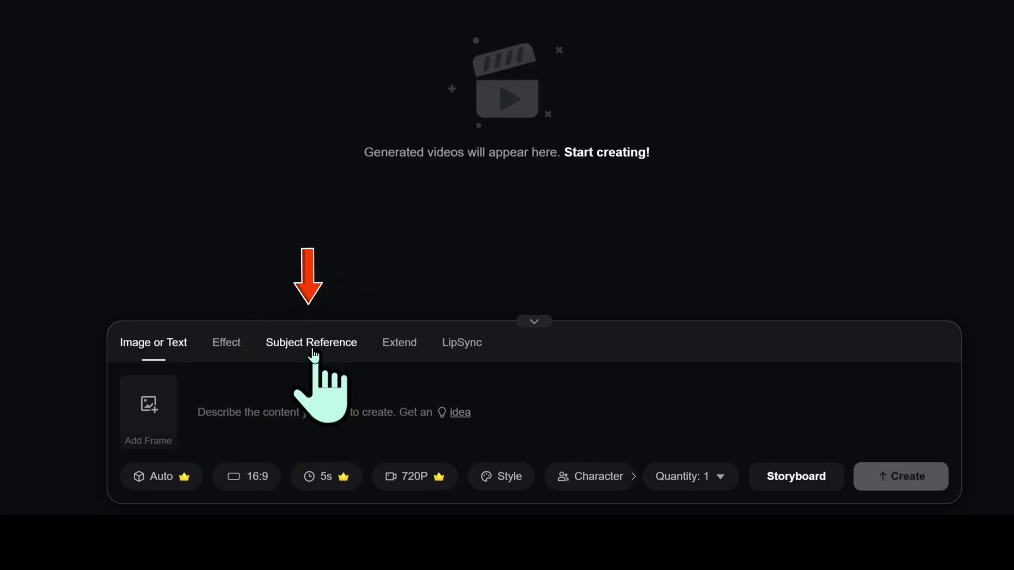
click(310, 342)
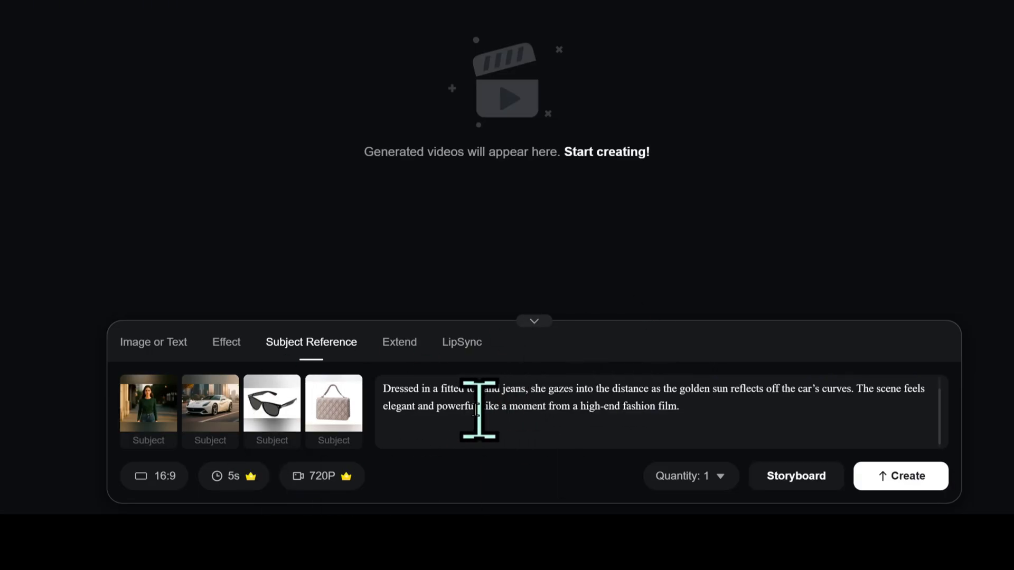
click(688, 476)
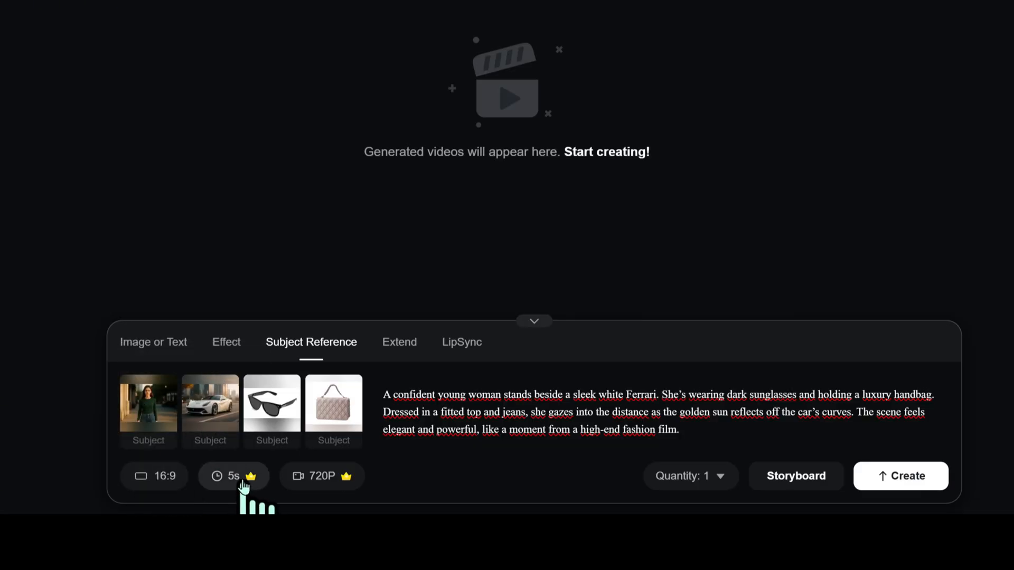
click(321, 477)
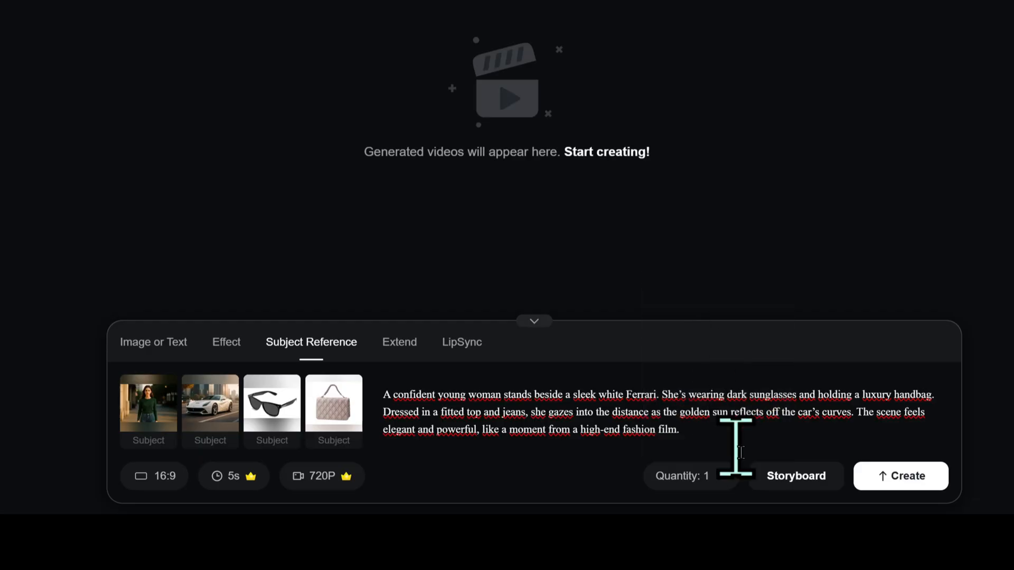
click(901, 477)
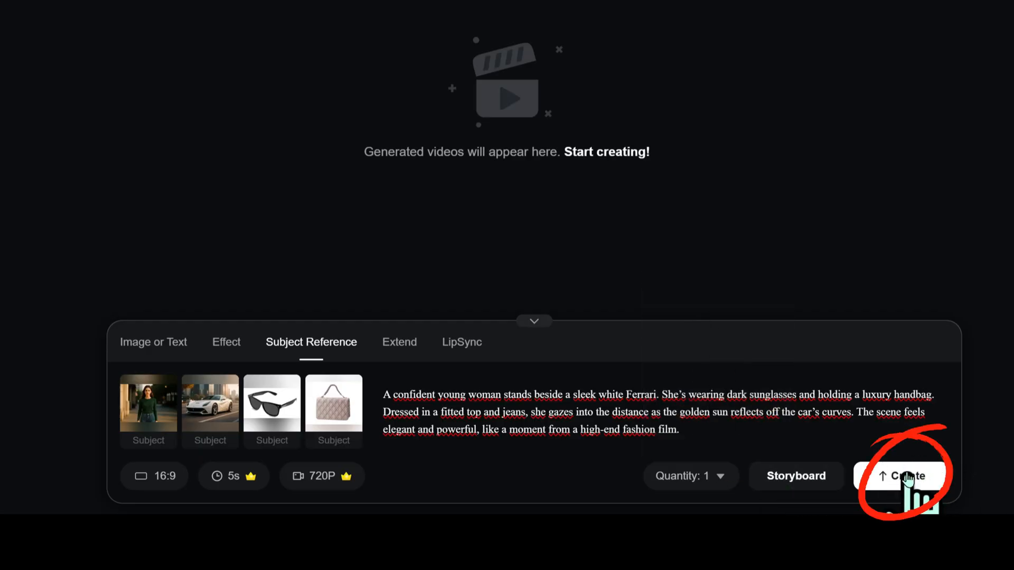
Generate the Ferrari fashion-film clip and close the finished video
click(899, 476)
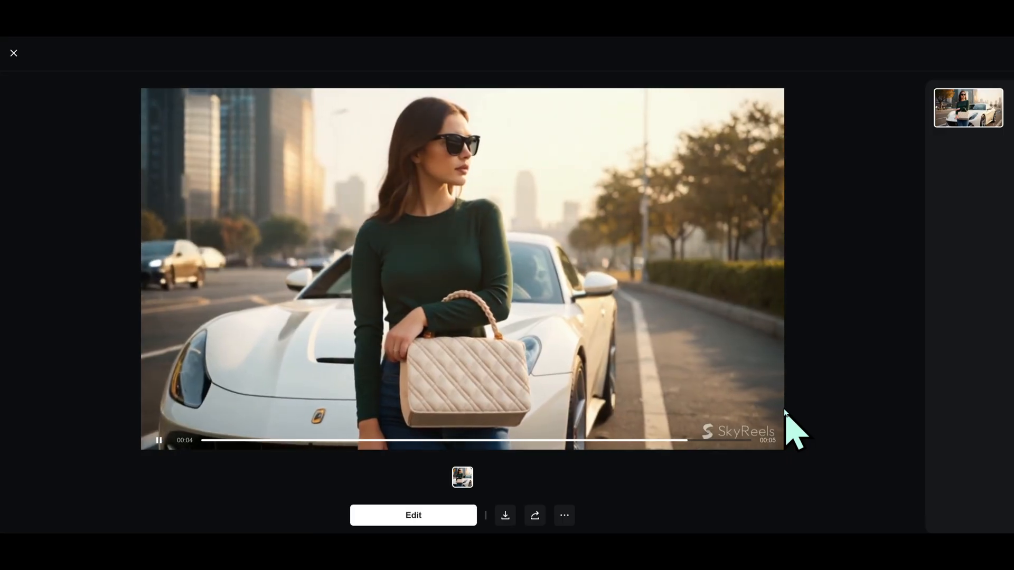
click(505, 516)
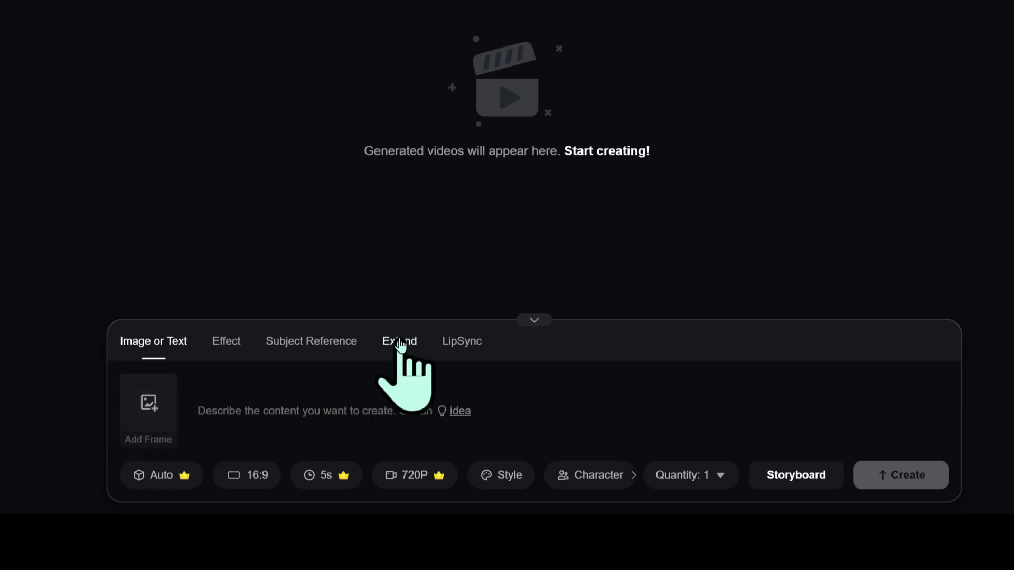
Extend the fireplace video with the prompt 'She is kissing the dog' and queue it
click(399, 341)
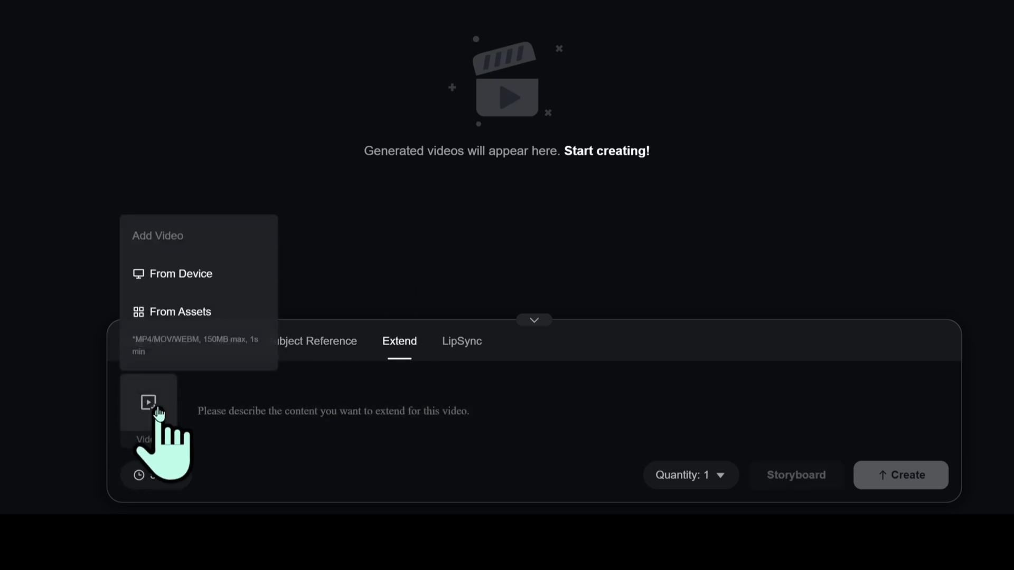
click(181, 274)
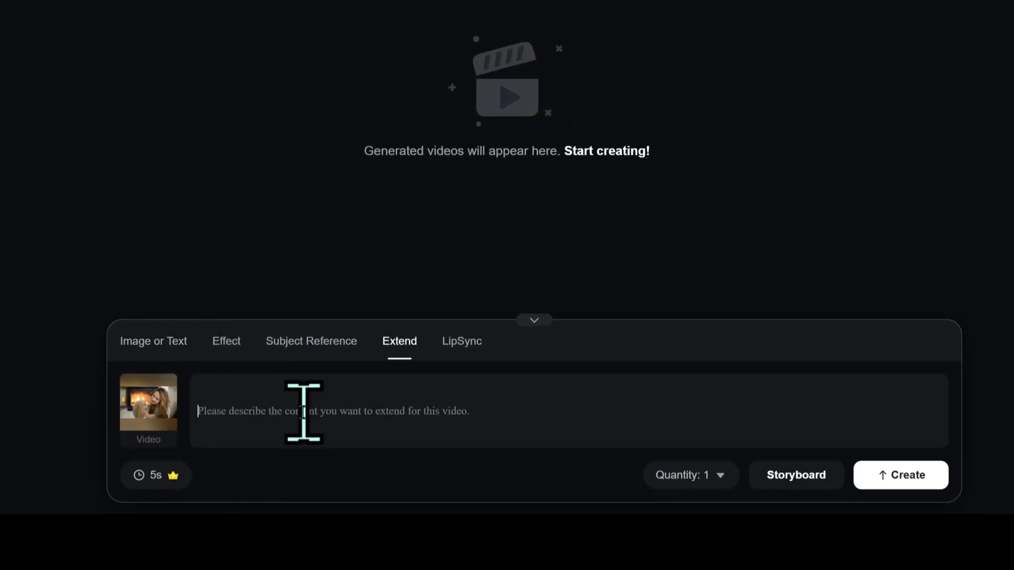
text(She is kissing the dog)
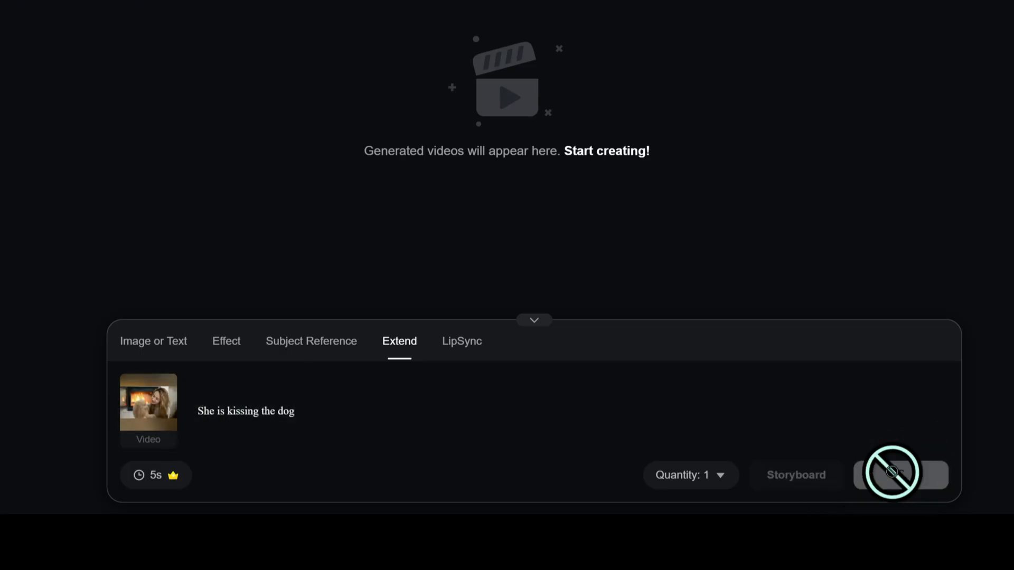
click(899, 474)
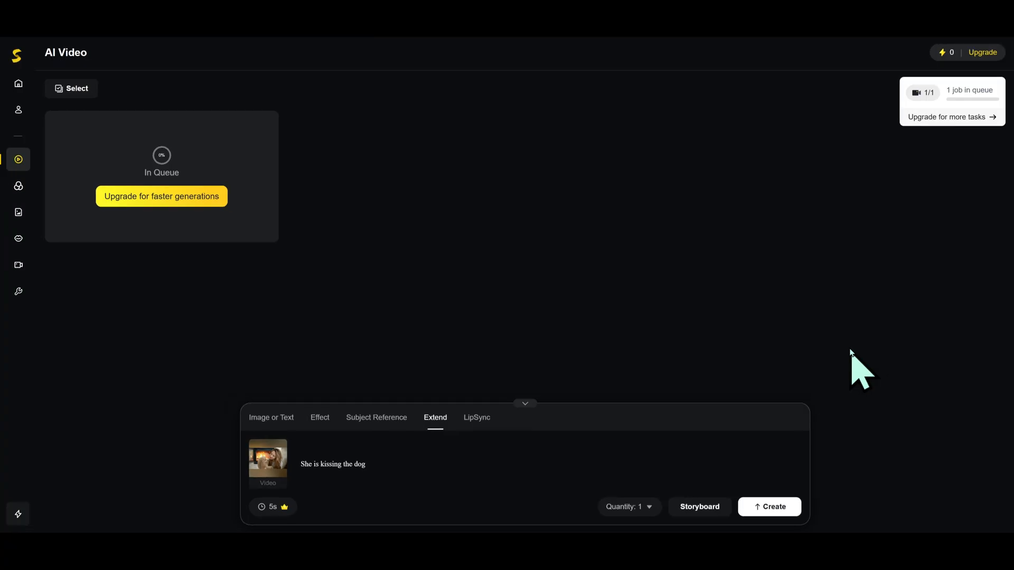
Play the extended kissing-the-dog clip and return home
click(267, 456)
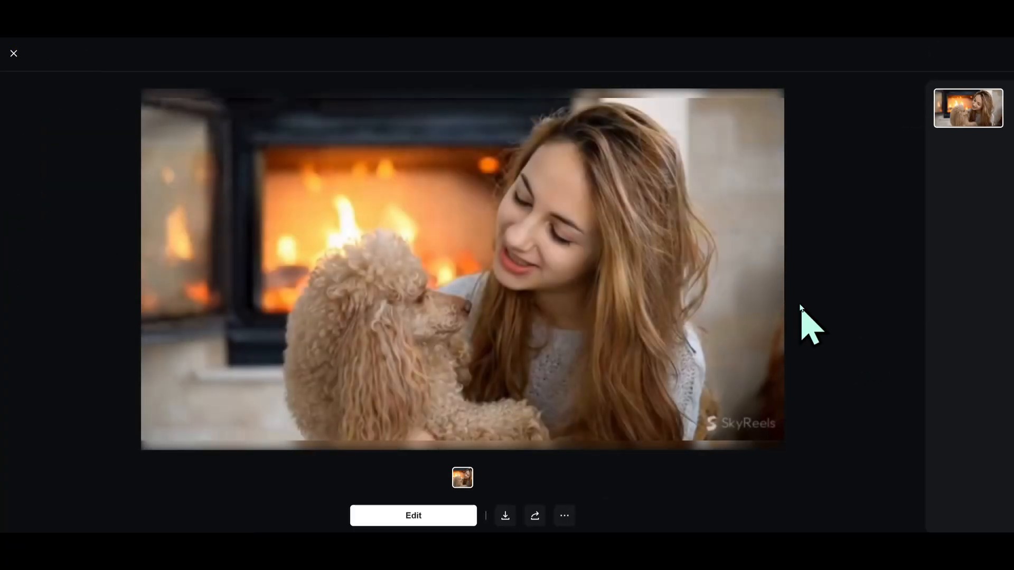
click(462, 266)
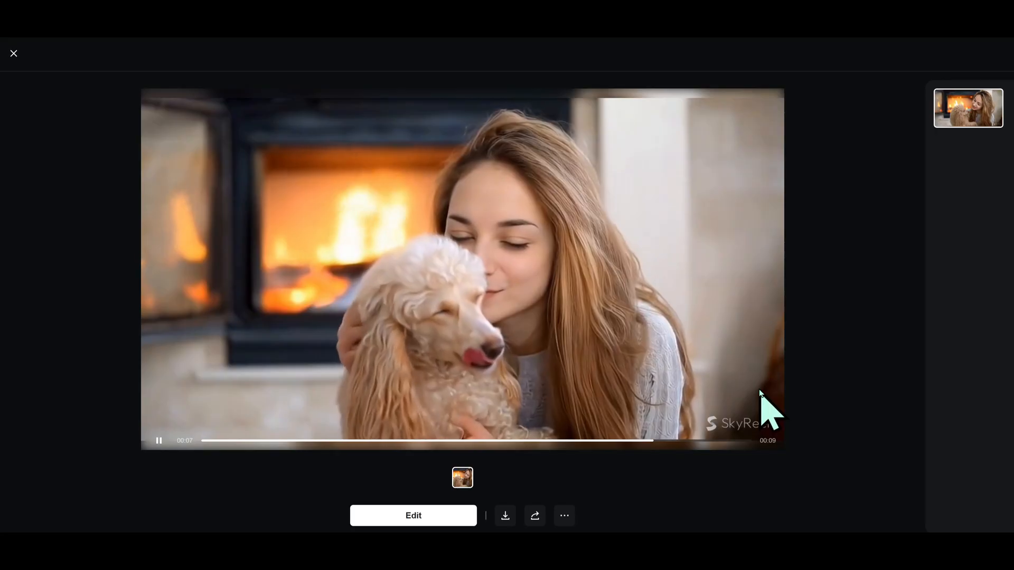
click(14, 53)
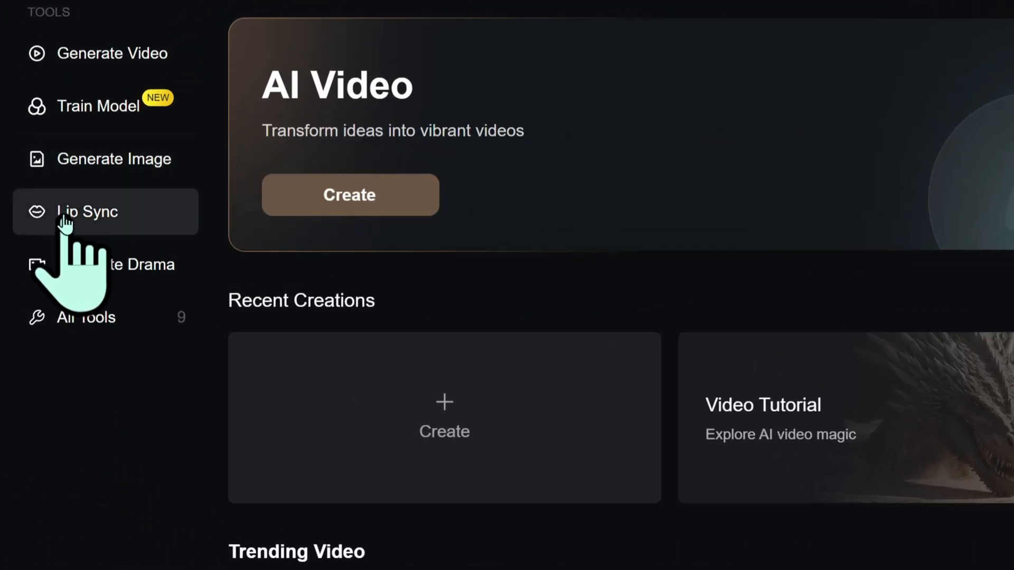
Enter the lip-sync script 'Thanks for watching. Generated entirely with SkyReel LipSync feature.'
click(87, 212)
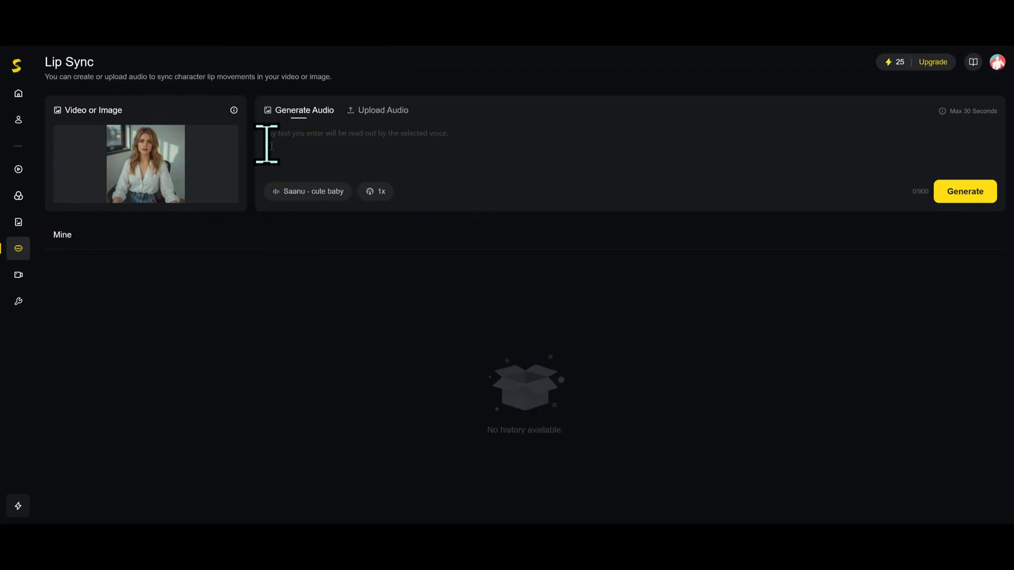
text(Thanks for watching. Generated entirely with SkyReel LipSync feature.)
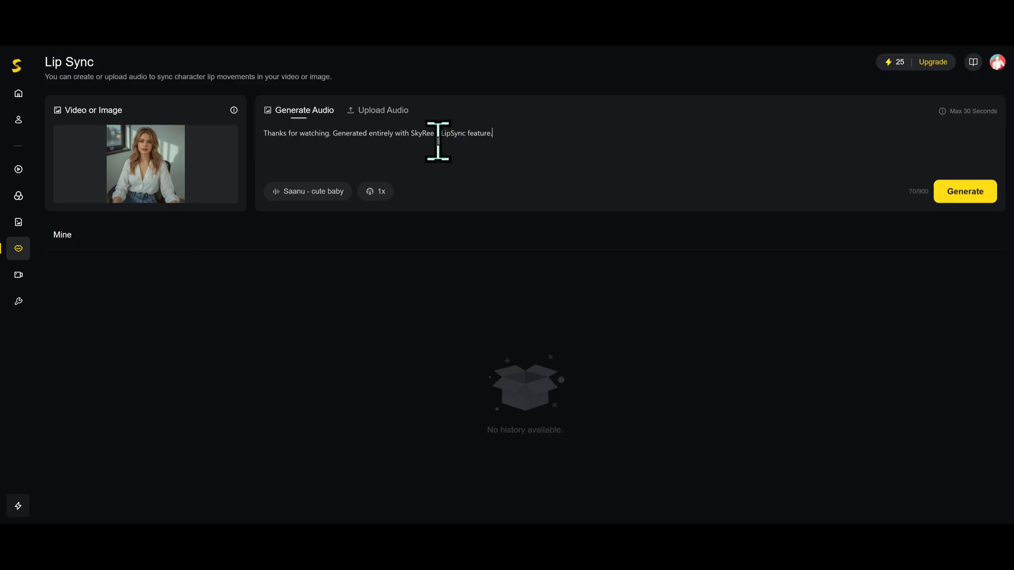
Preview voices, choose Lirae - Graceful and Strong, and generate the lip-sync clip
click(308, 191)
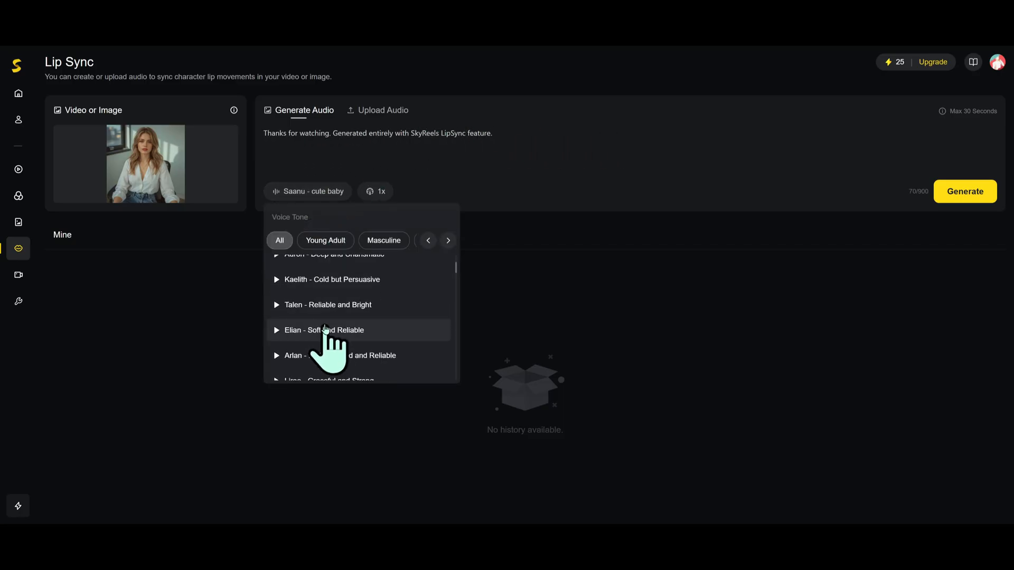
scroll(down, 3)
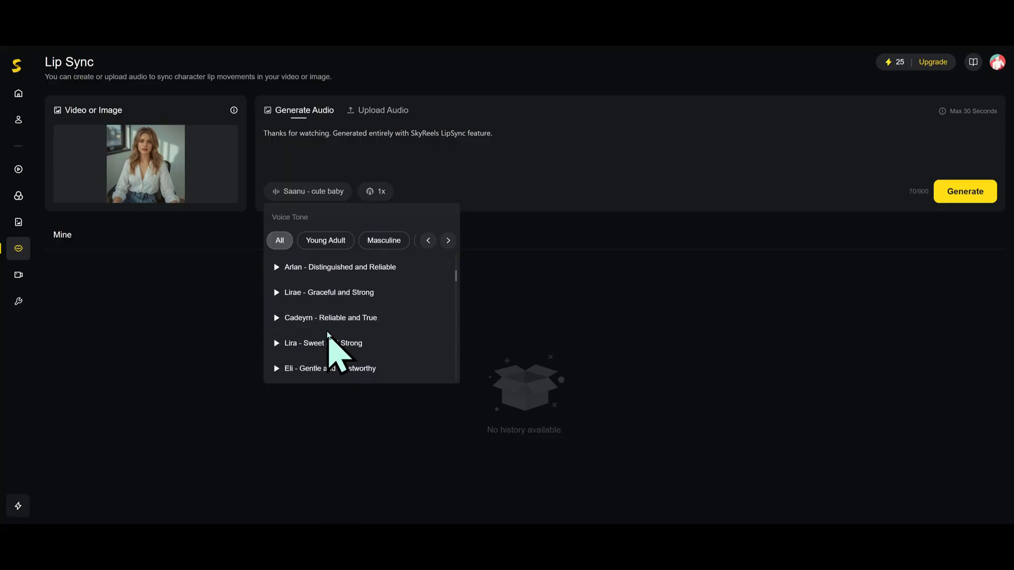
click(276, 292)
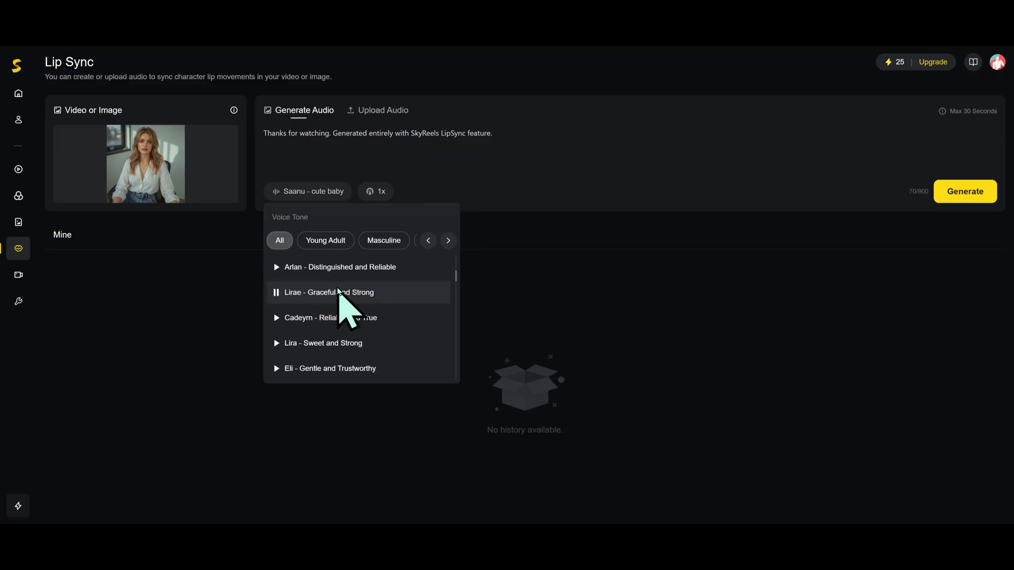
click(405, 192)
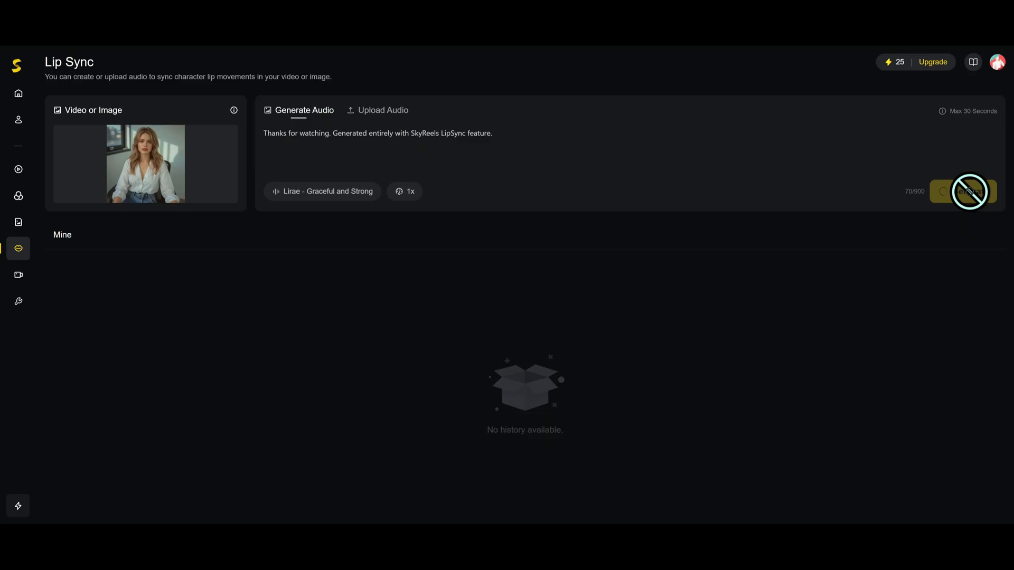
click(964, 191)
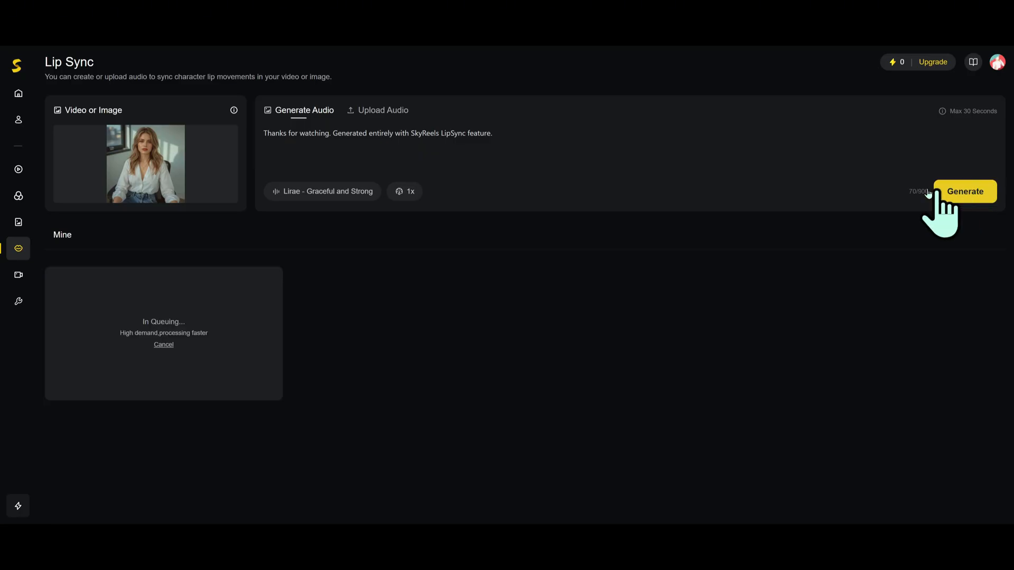